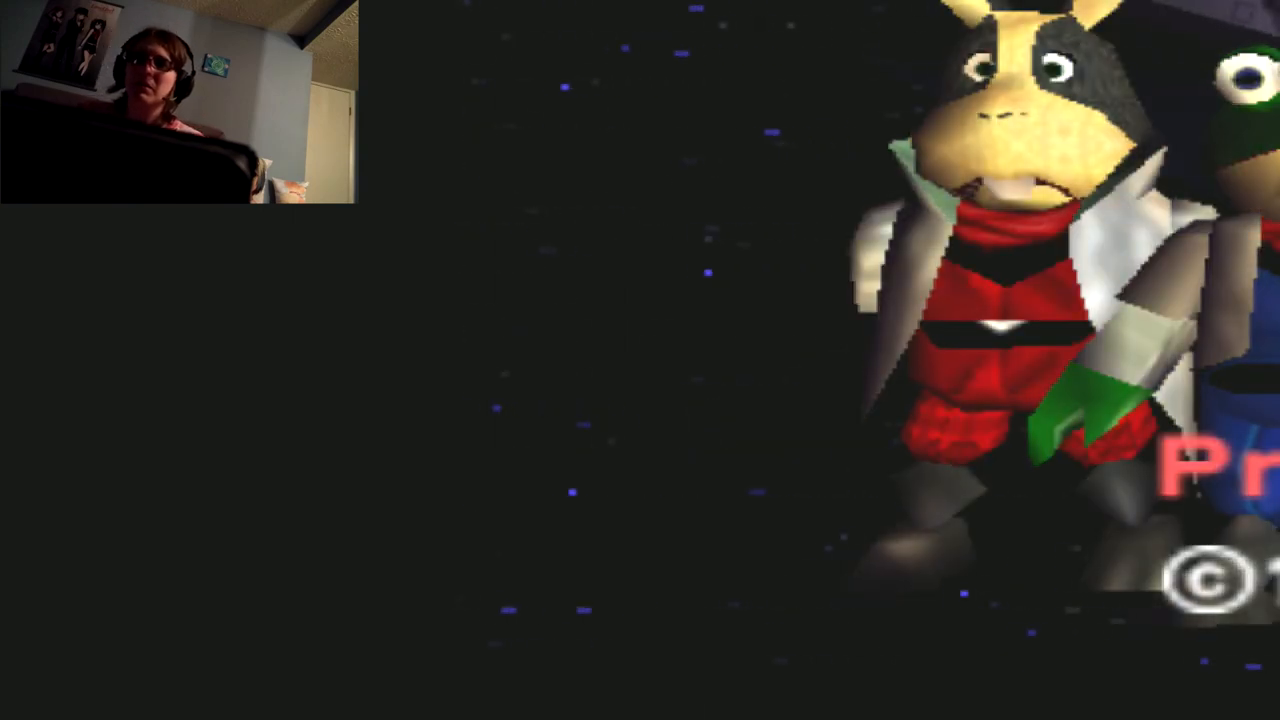
# Step: Leave the running game to the desktop and bring up the installed apps list
pyautogui.click(612, 180)
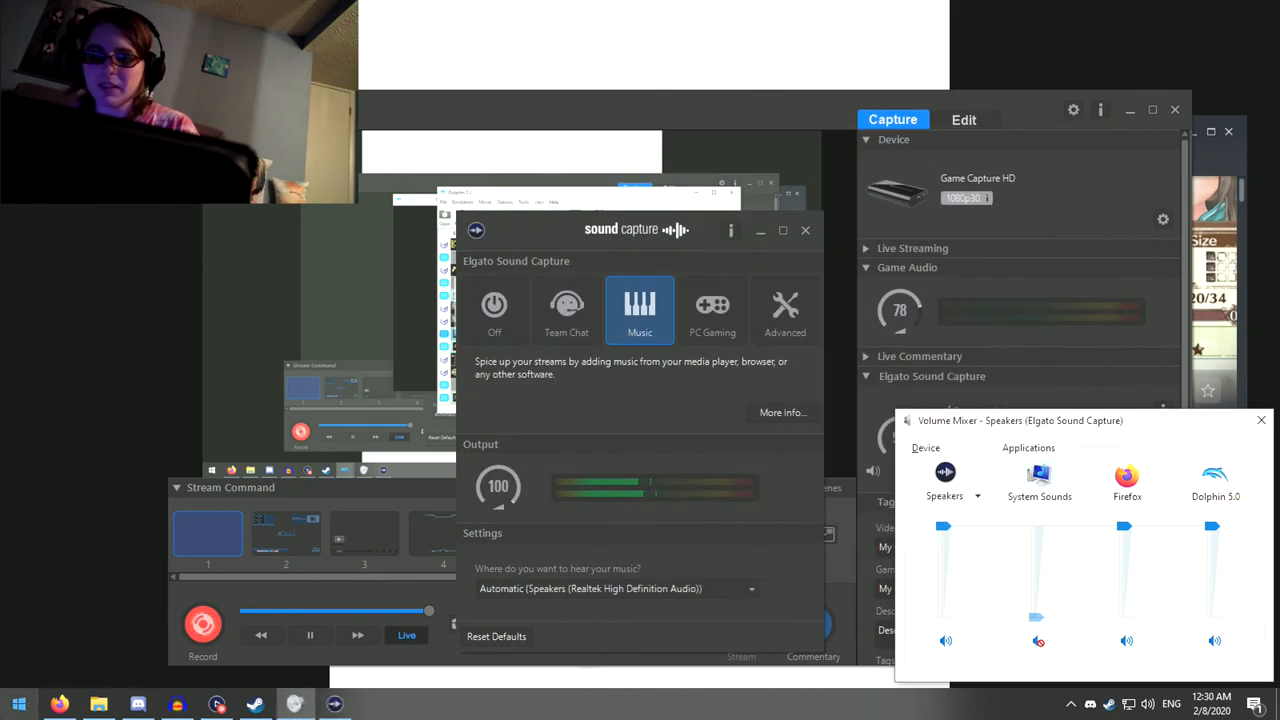
pyautogui.click(16, 704)
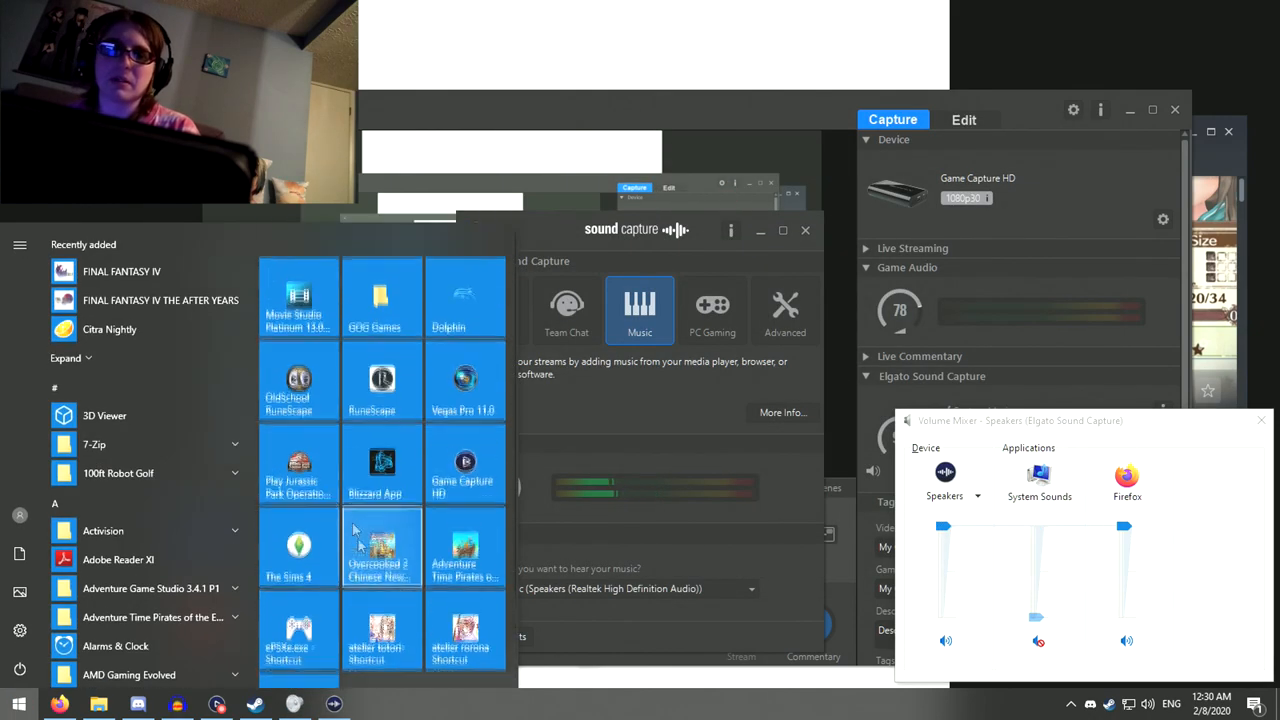
# Step: Launch Star Fox 64 from Dolphin's game list into its own window
pyautogui.scroll(-3)
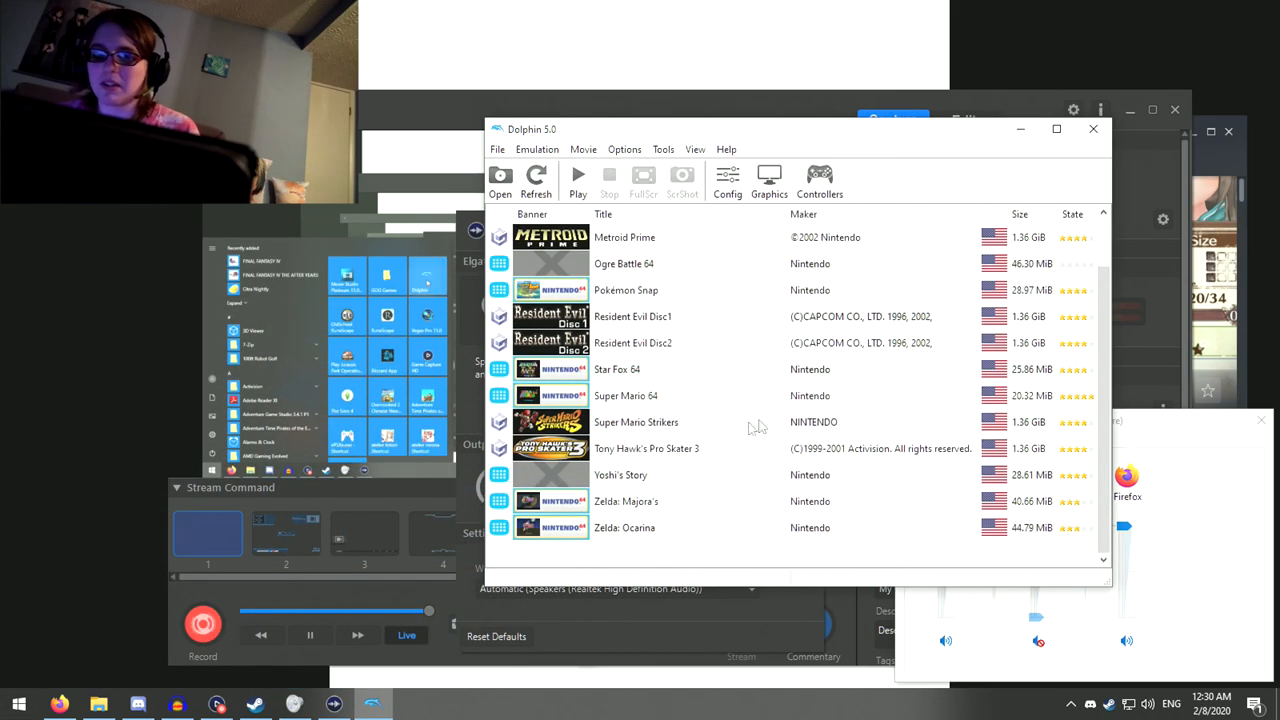
pyautogui.doubleClick(616, 368)
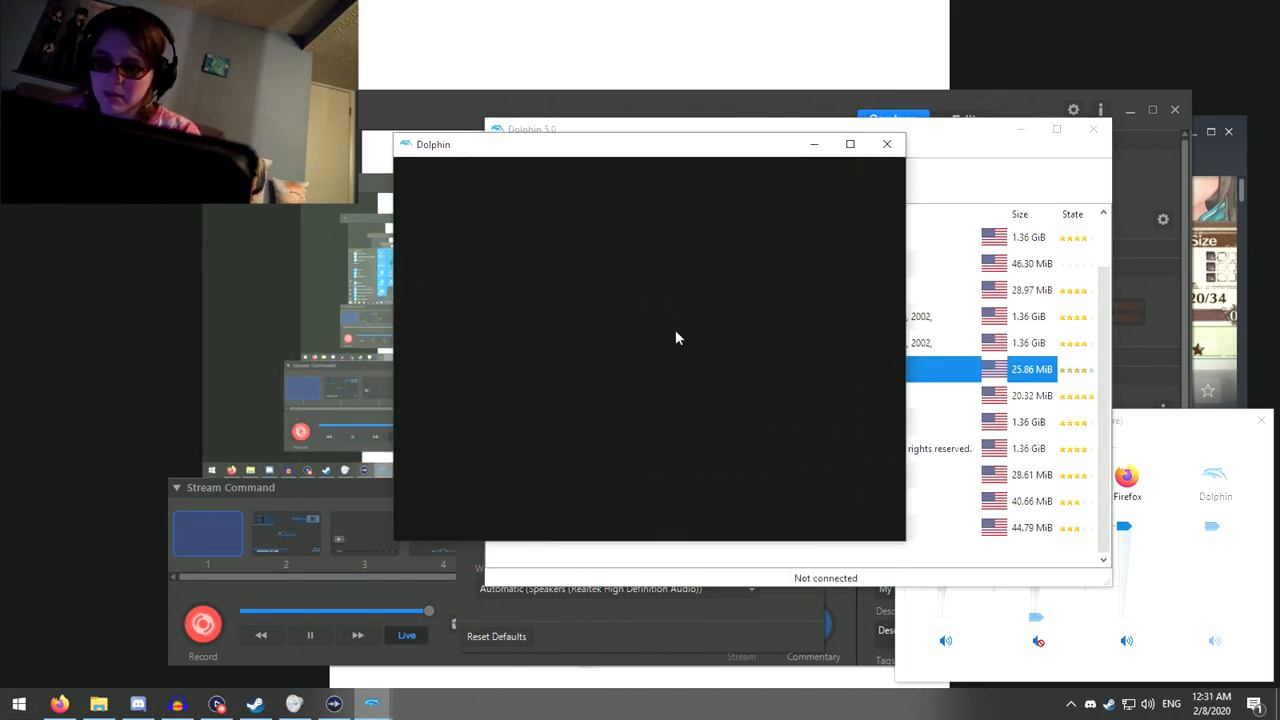